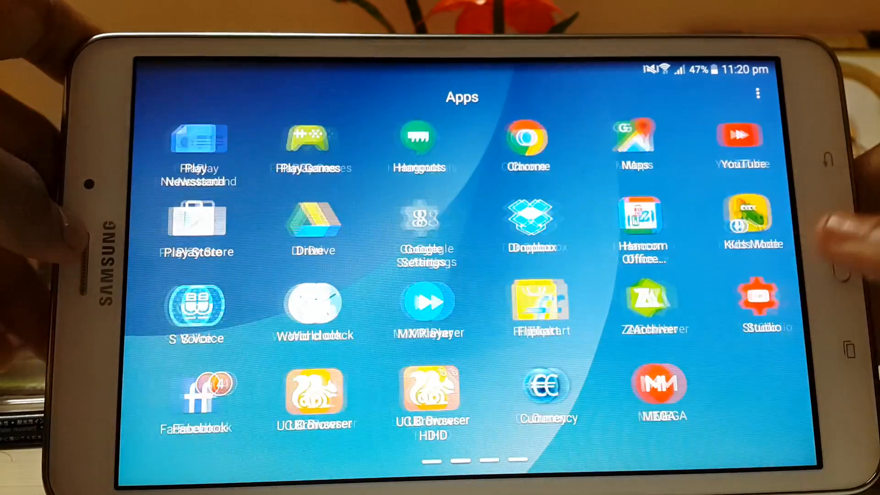
Step: Swipe the app drawer back to its first page and pull down the quick settings panel
scroll(left, 3)
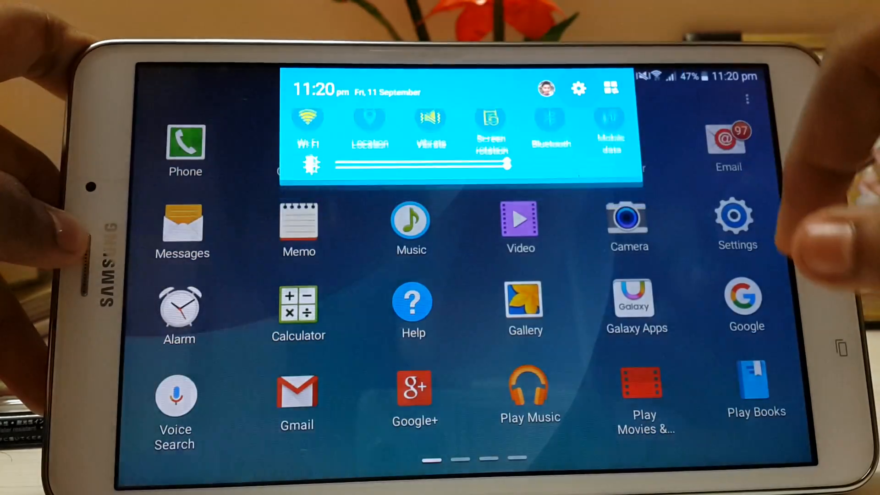
Step: Open Settings from the panel and go to Security under the General group
click(308, 118)
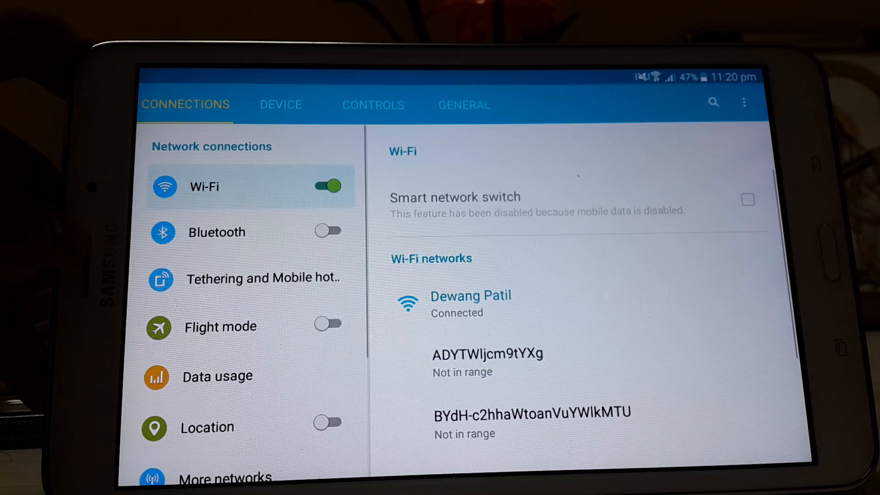
click(462, 106)
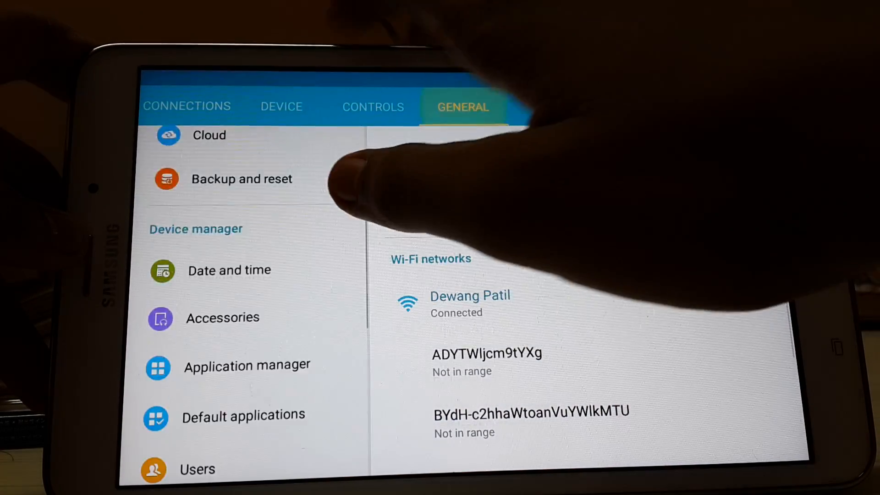
scroll(down, 3)
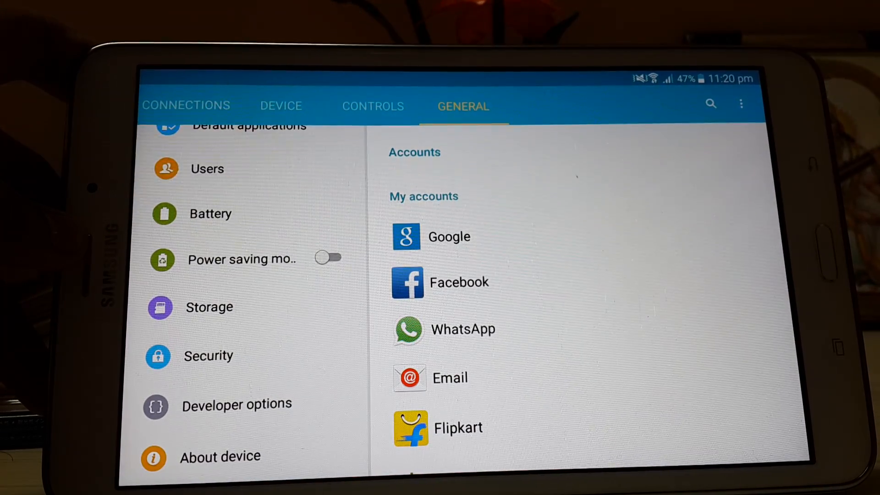
click(220, 456)
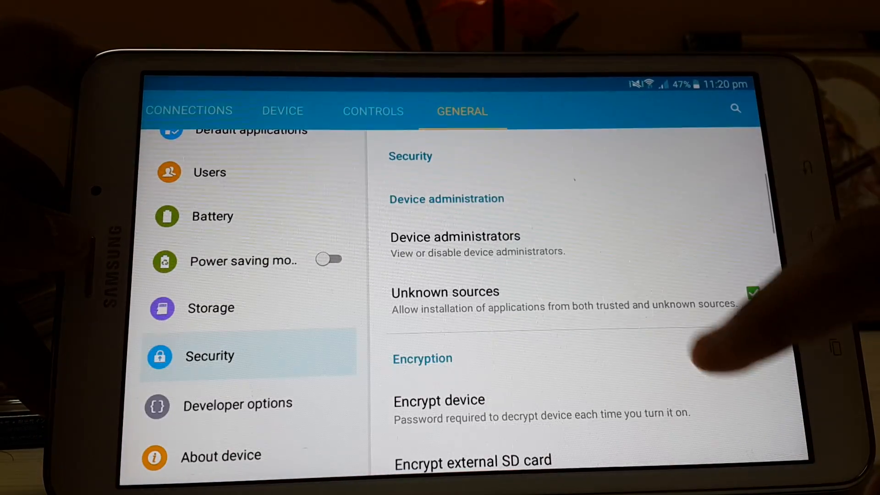
Step: Decline activating Android Device Manager as a device administrator, cancelling the prompt
click(455, 236)
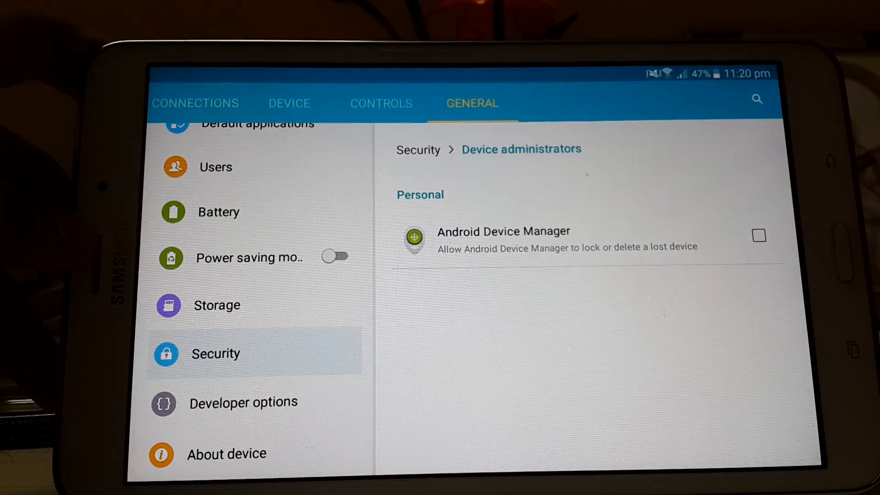
click(760, 235)
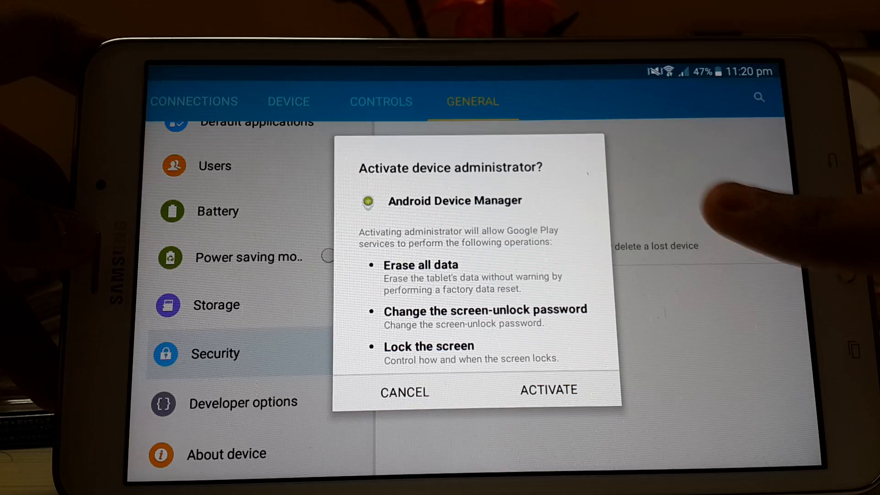
click(403, 391)
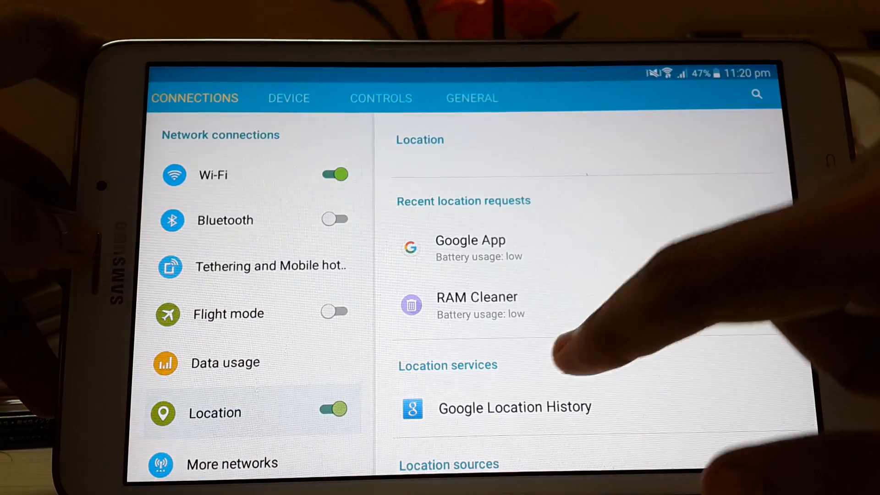
Step: Open Google Location History from the Location services list, then leave Settings for the apps grid
click(514, 408)
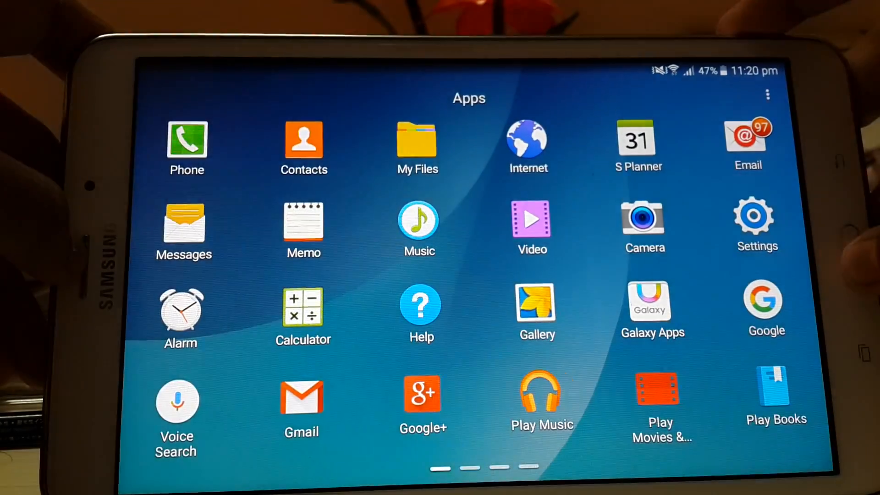
Step: From the Home screen's Apps grid, launch SuperSU to show its root access log
key(home)
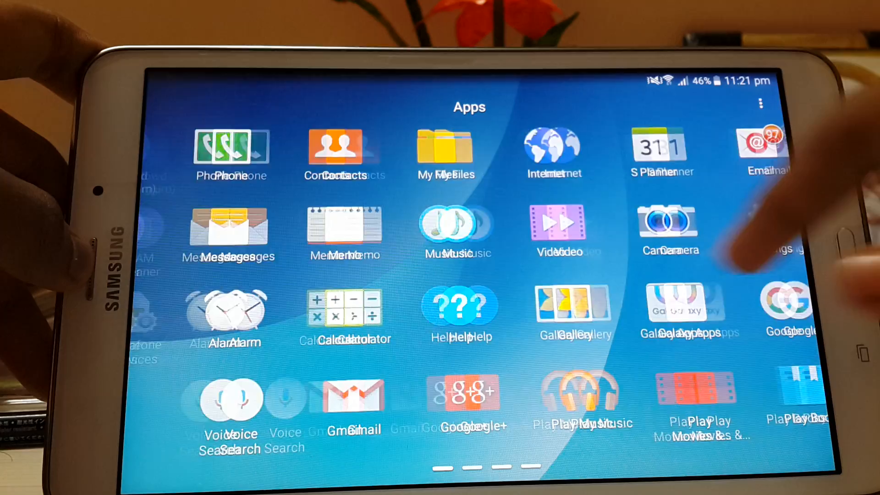
scroll(left, 3)
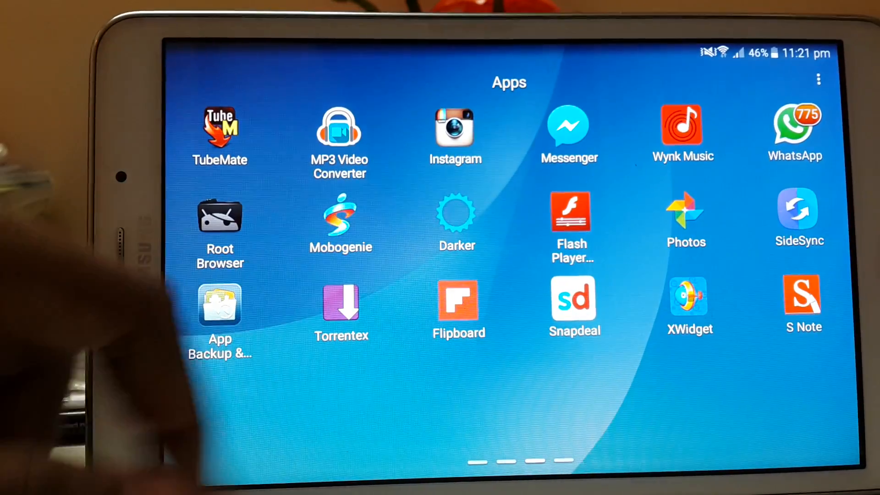
scroll(left, 3)
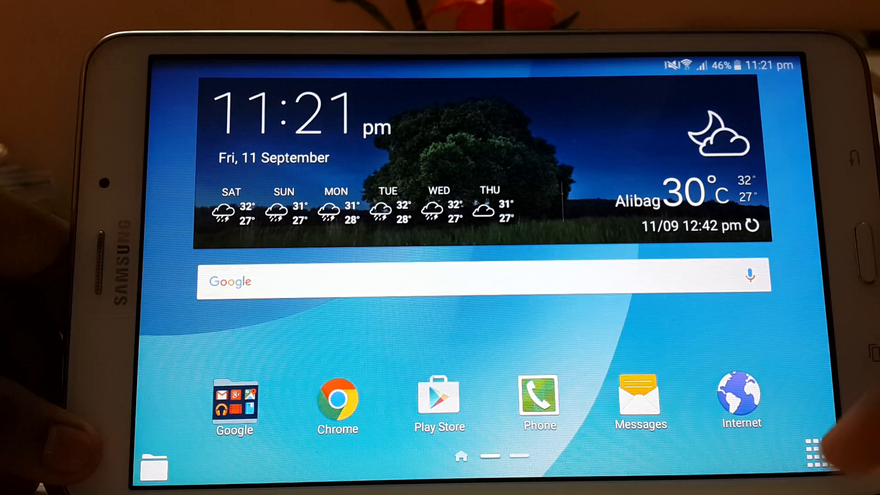
click(811, 456)
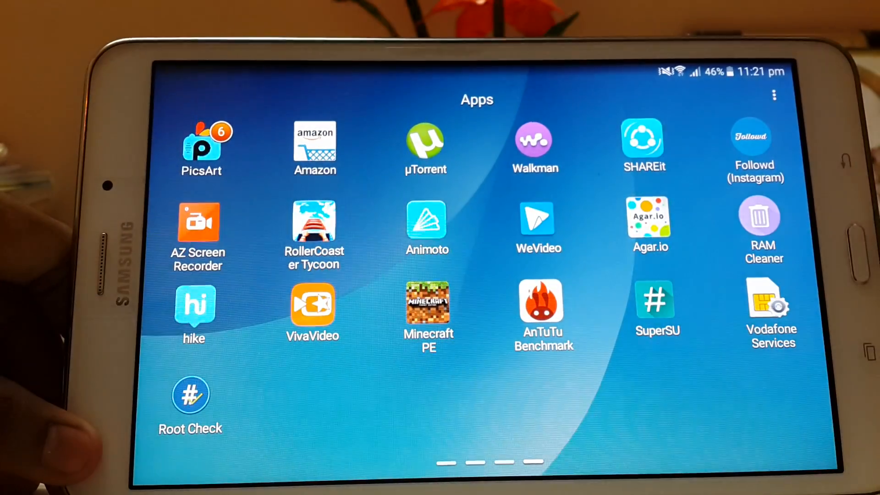
click(657, 306)
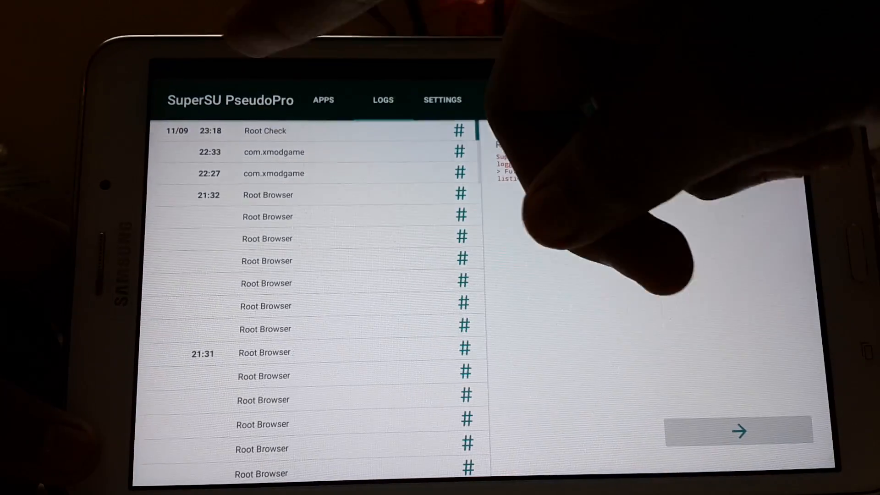